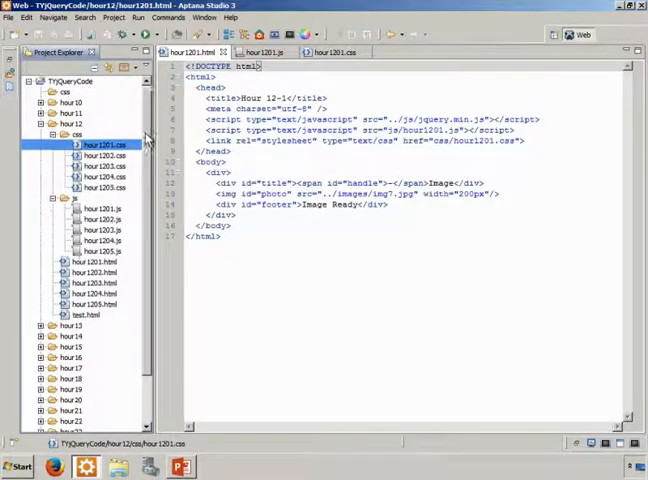
# Step: View the Hour 12-1 page with its beach photo in Firefox, then show hour1201.js's toggleImage code
pyautogui.scroll(-3)
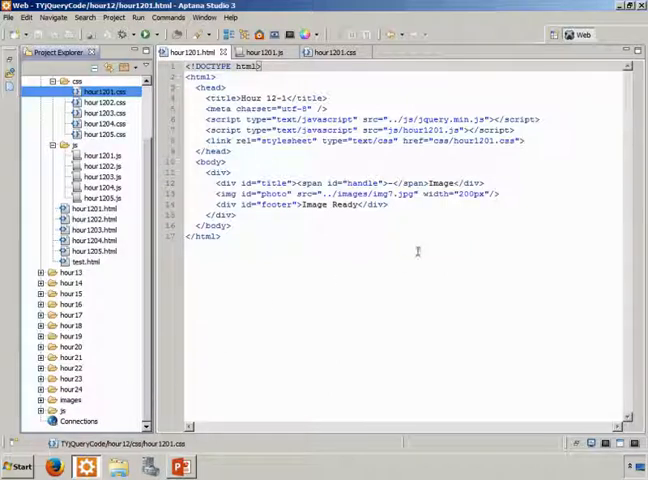
pyautogui.moveTo(367, 192)
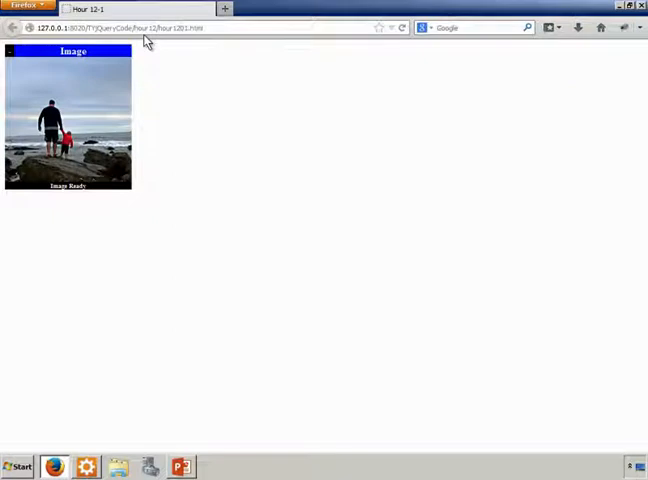
pyautogui.moveTo(165, 195)
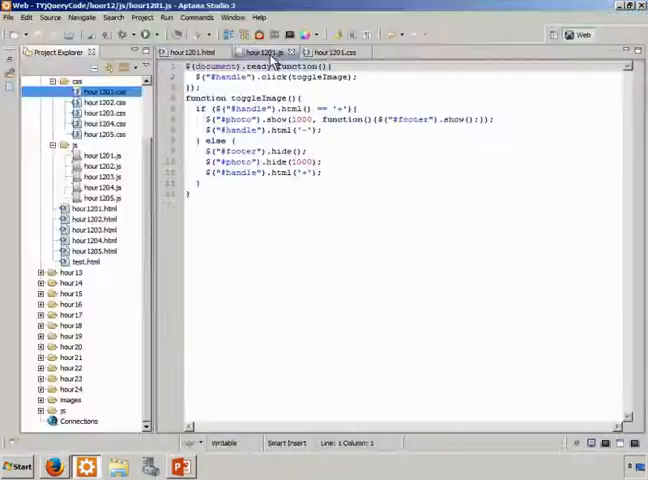
pyautogui.click(185, 52)
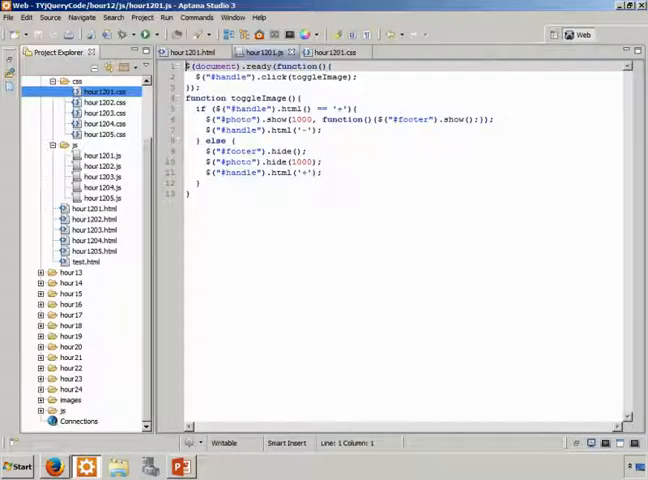